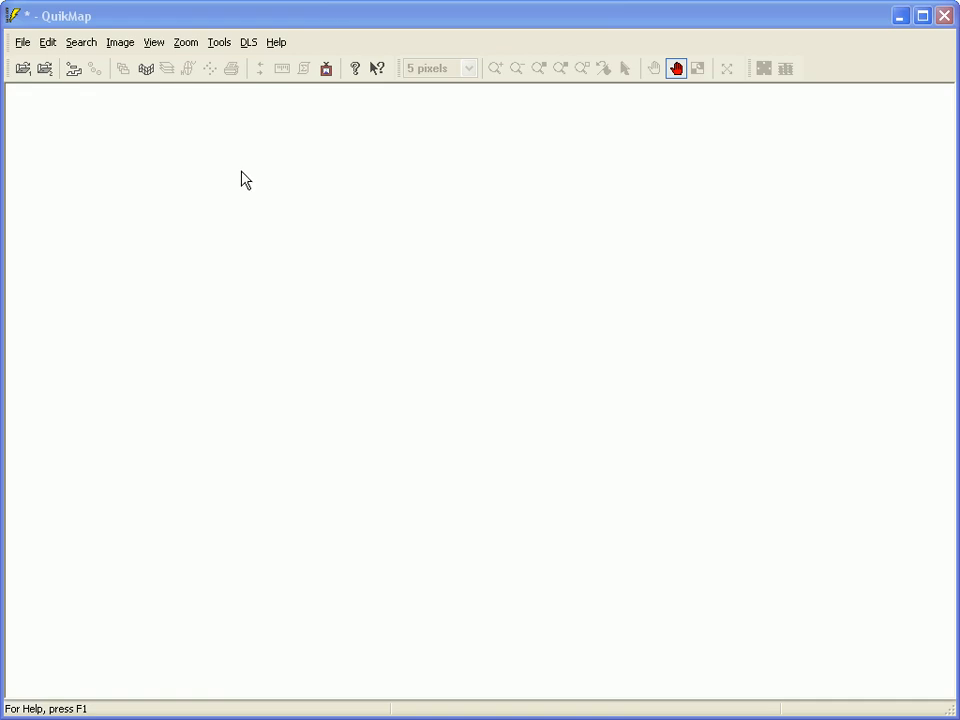
Step: Load smiley.sp1 and accept the SEG P1 import specifications to plot the stations
{"action": "left_click", "coordinate": [12, 42]}
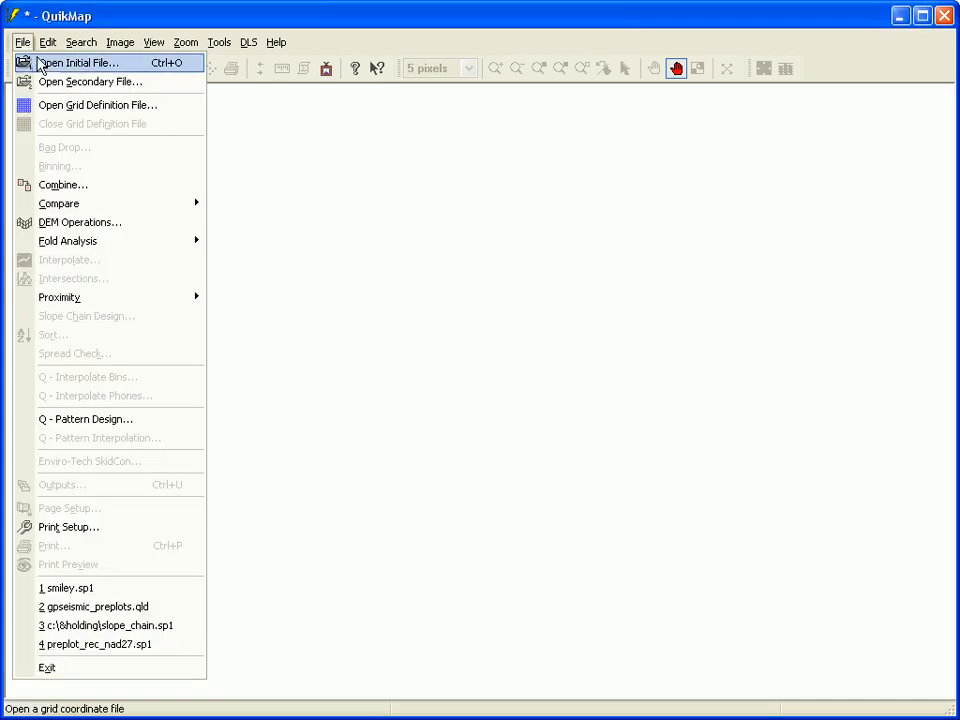
{"action": "left_click", "coordinate": [80, 62]}
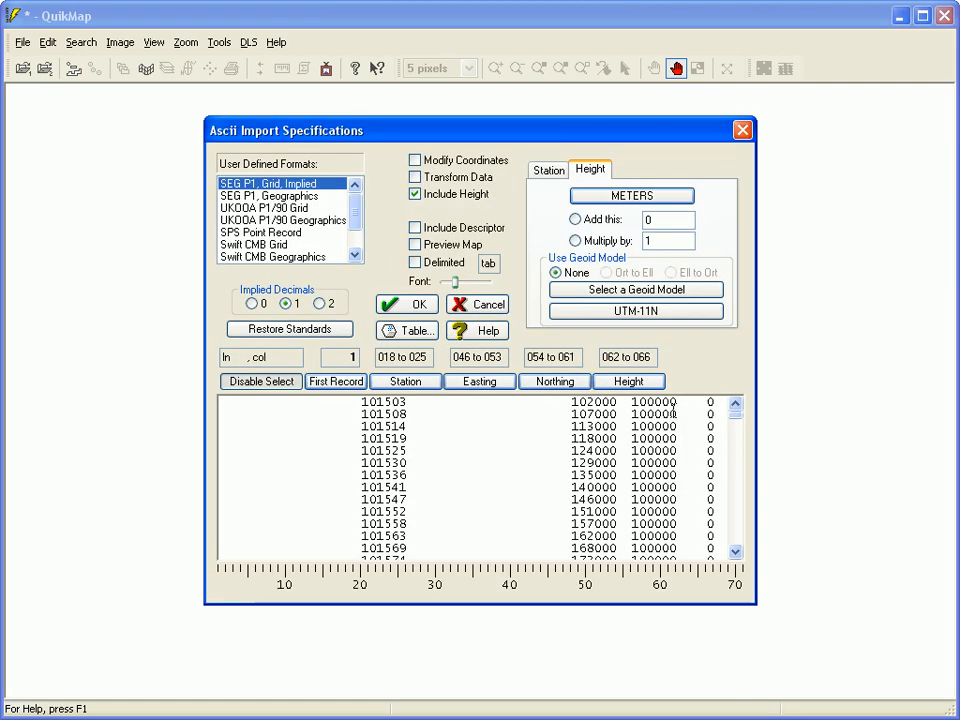
{"action": "left_click", "coordinate": [406, 304]}
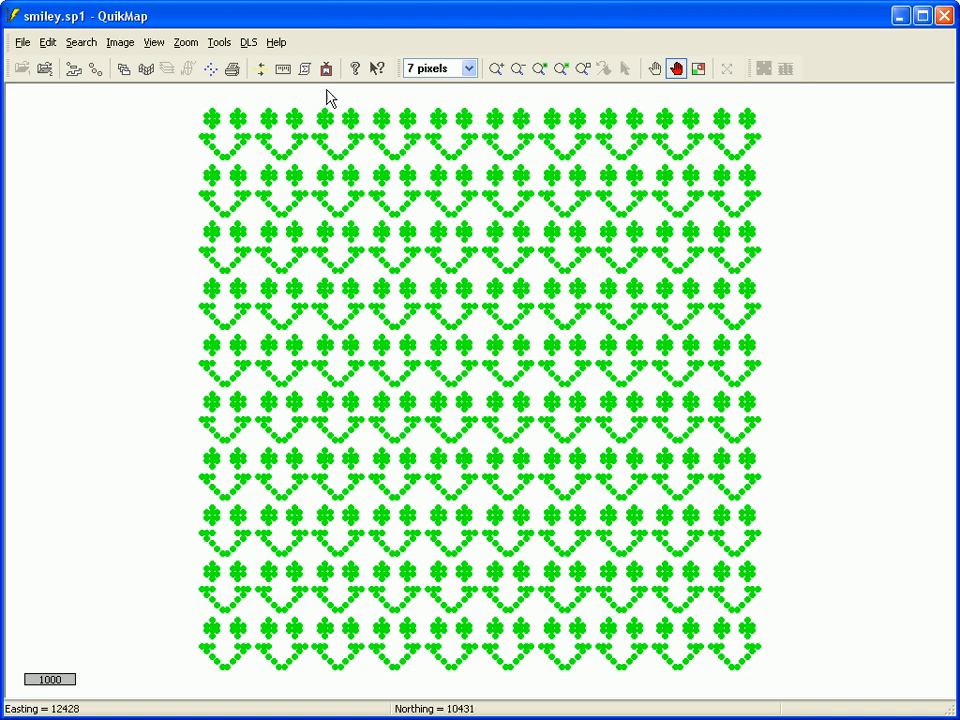
Step: In Program Settings, enable Use Pattern file with smiley.pln and confirm
{"action": "left_click", "coordinate": [332, 68]}
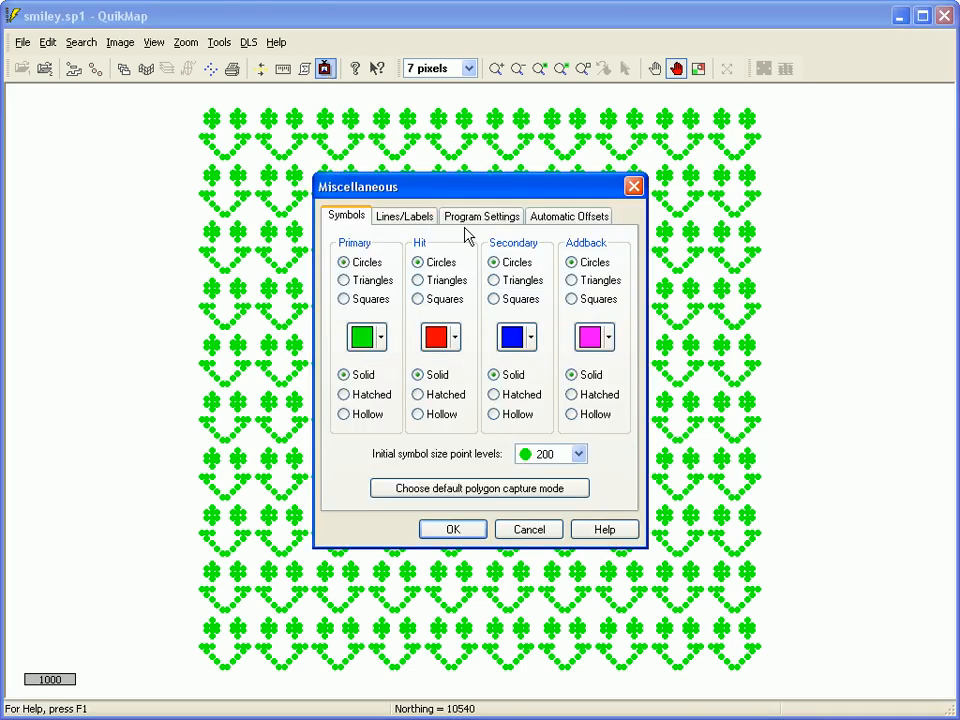
{"action": "left_click", "coordinate": [482, 216]}
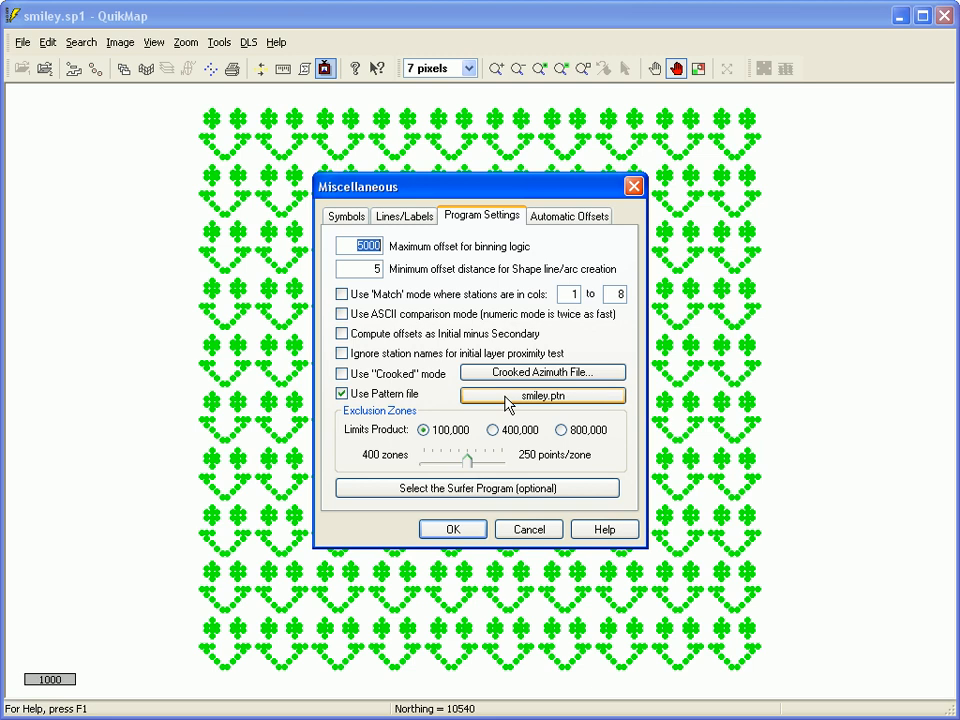
{"action": "left_click", "coordinate": [452, 528]}
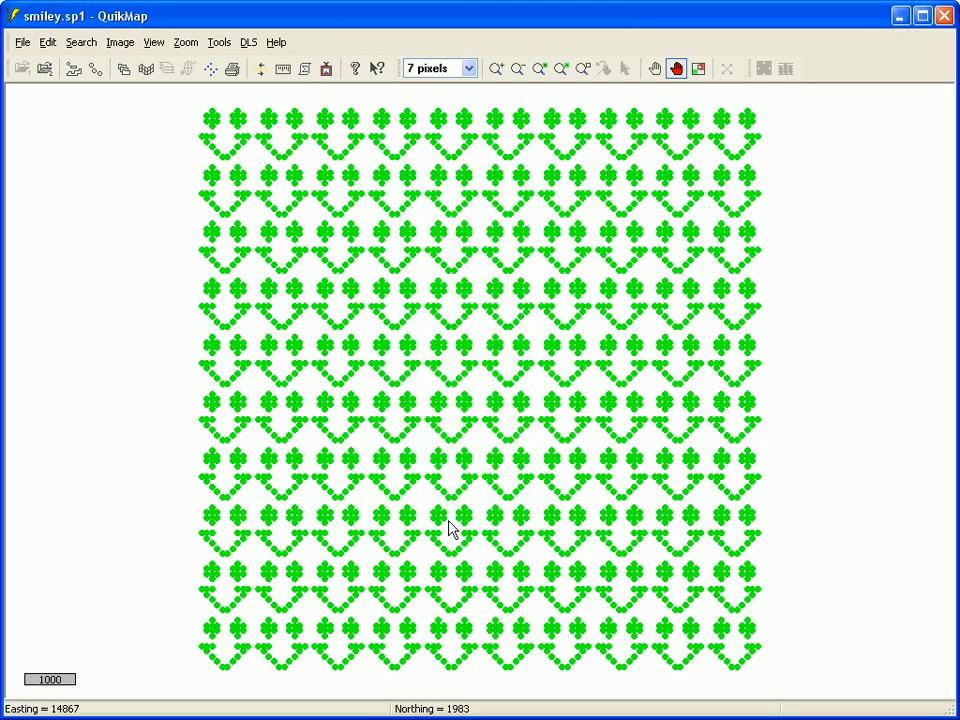
Step: Load the smiley.gdf grid definition so its grid overlays the plotted stations
{"action": "left_click", "coordinate": [16, 42]}
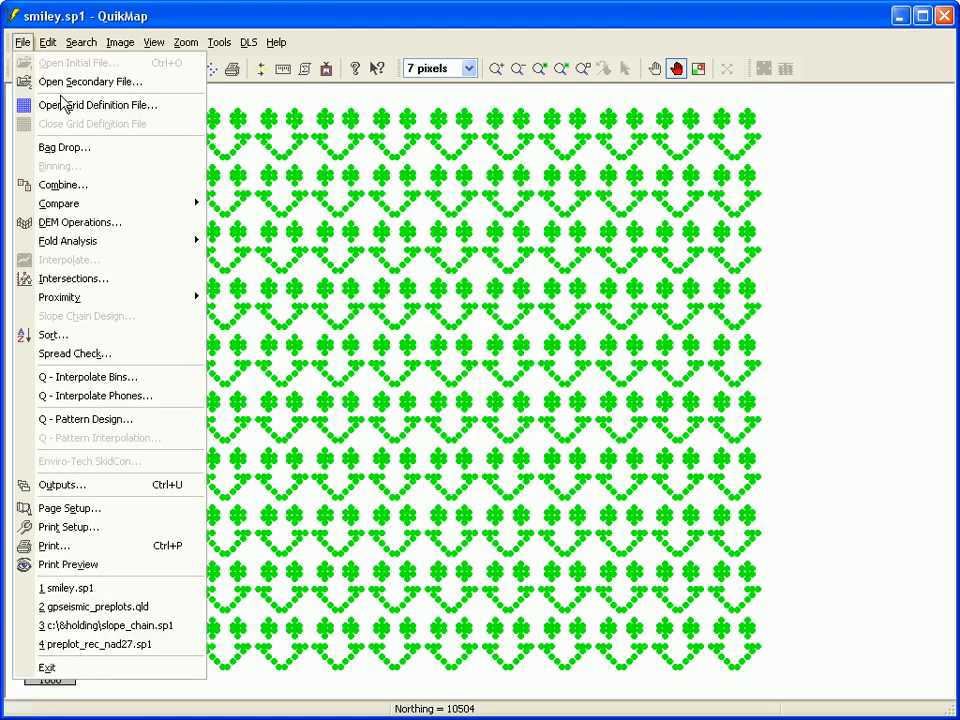
{"action": "left_click", "coordinate": [98, 104]}
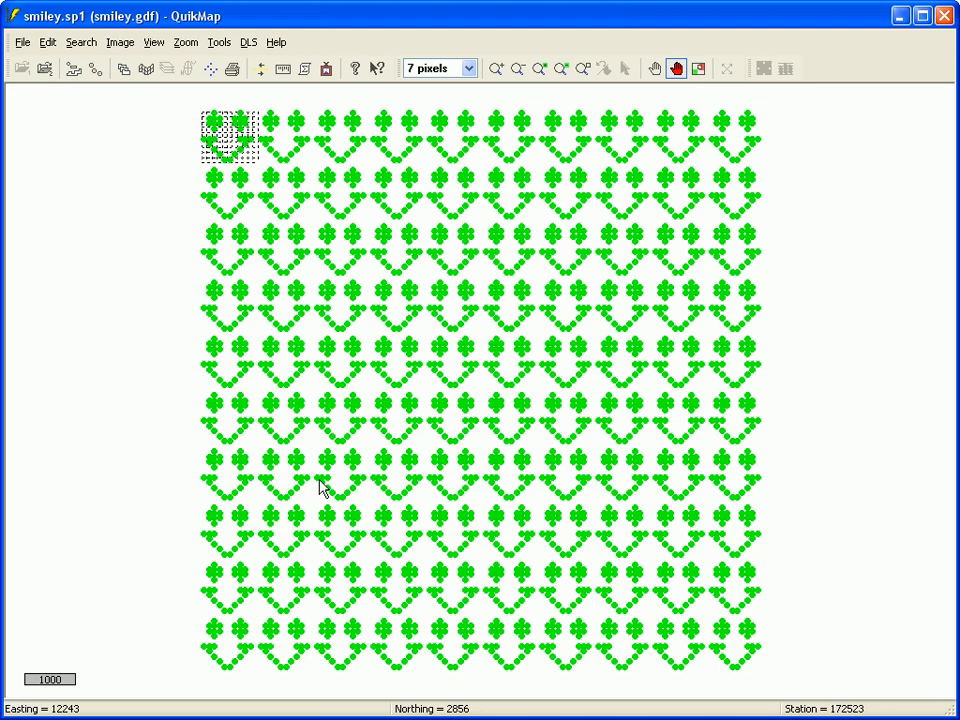
{"action": "mouse_move", "coordinate": [178, 148]}
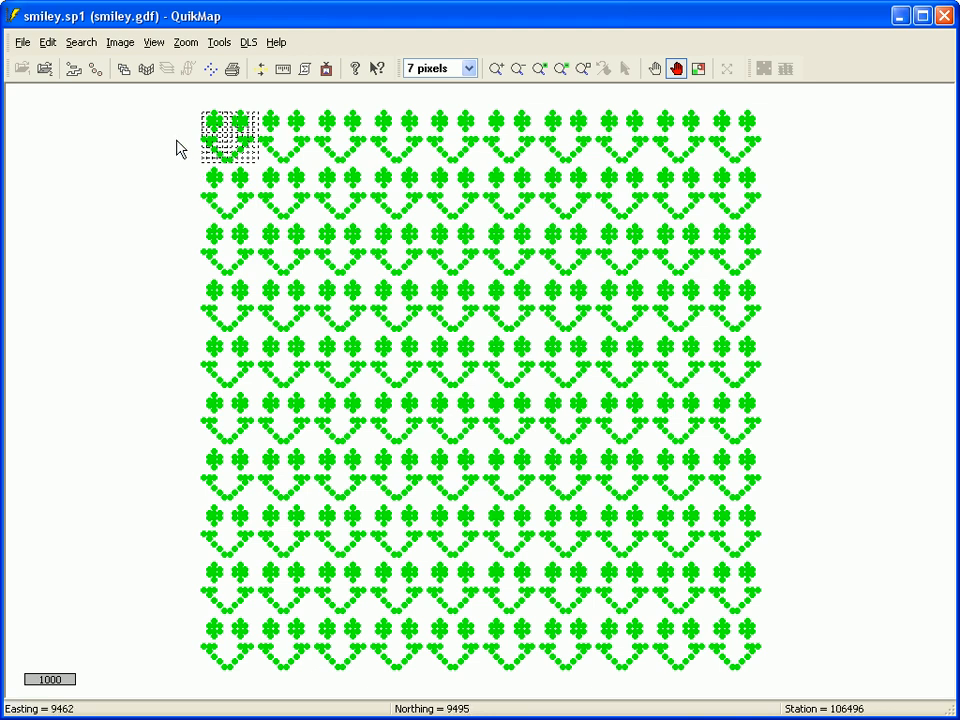